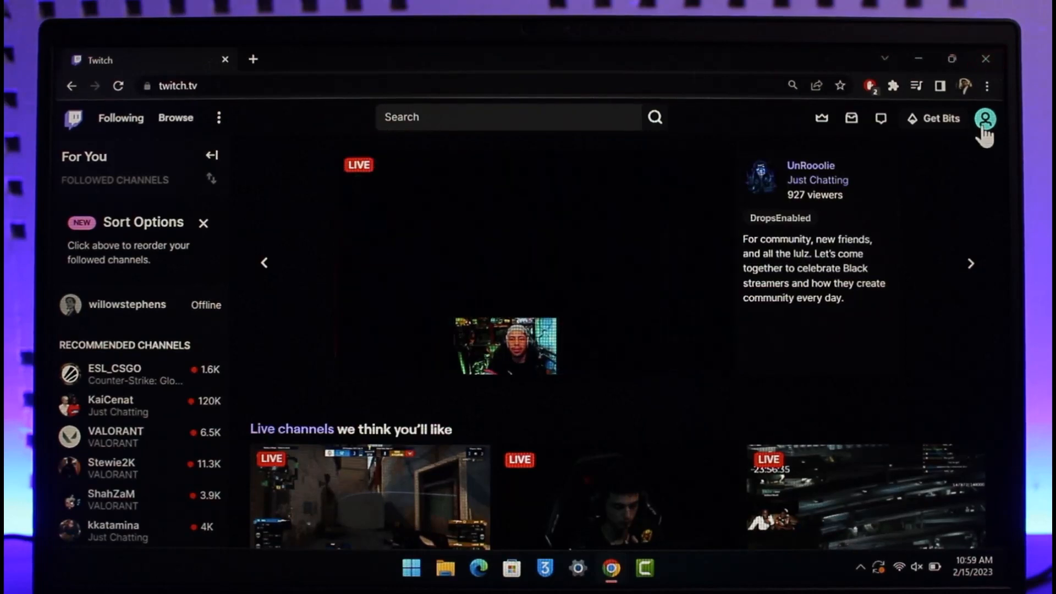
Step: Open Settings from the profile avatar menu at the top right
{"action": "left_click", "coordinate": [985, 117]}
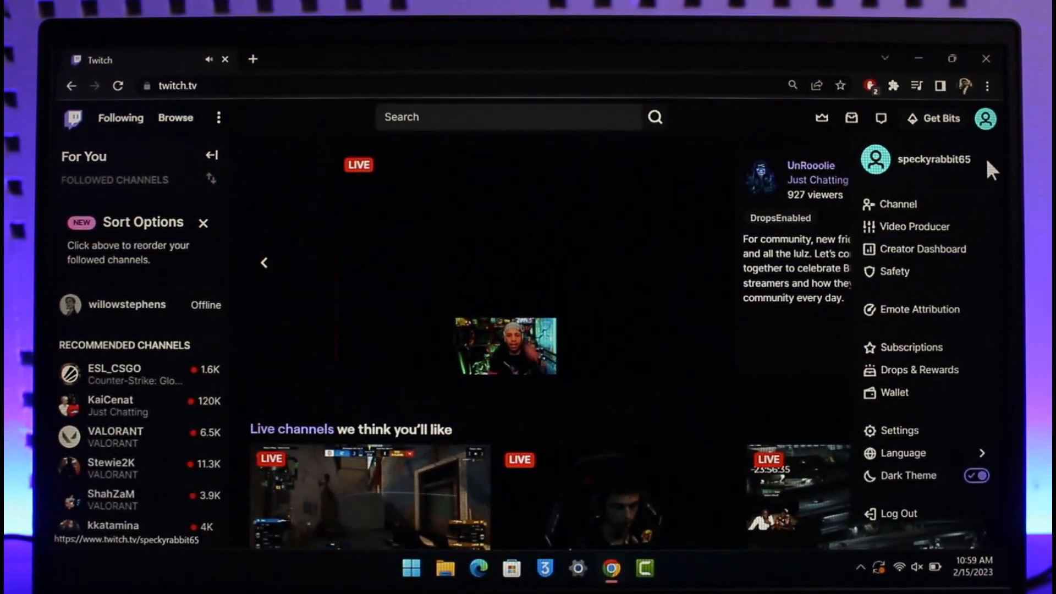
{"action": "left_click", "coordinate": [897, 430]}
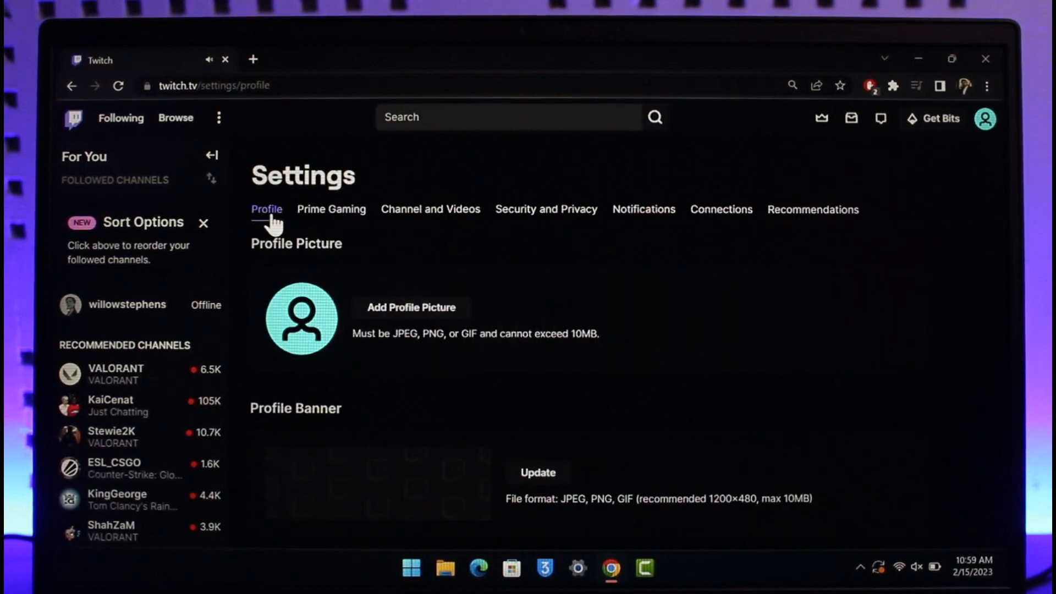
Step: Scroll to 'Disabling Your Twitch Account' and follow the Disable Account link
{"action": "scroll", "scroll_direction": "down", "scroll_amount": 3}
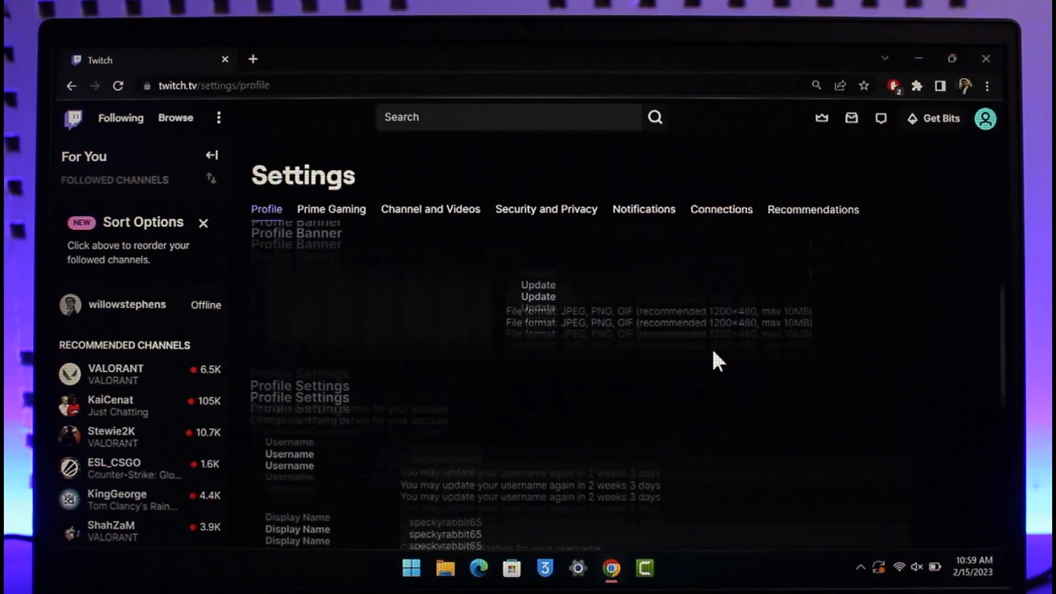
{"action": "scroll", "scroll_direction": "down", "scroll_amount": 3}
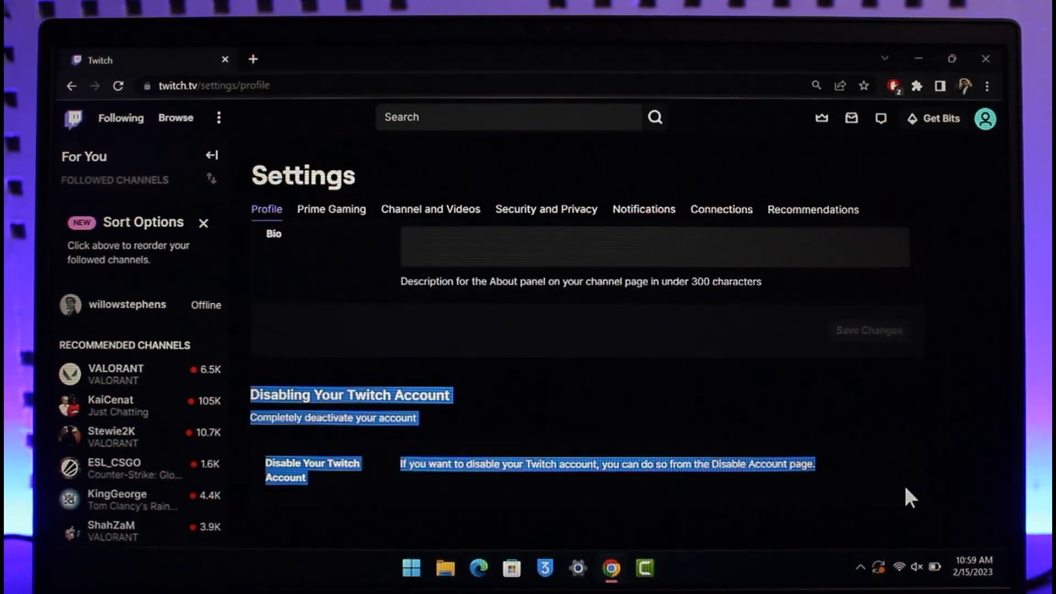
{"action": "left_click", "coordinate": [747, 481]}
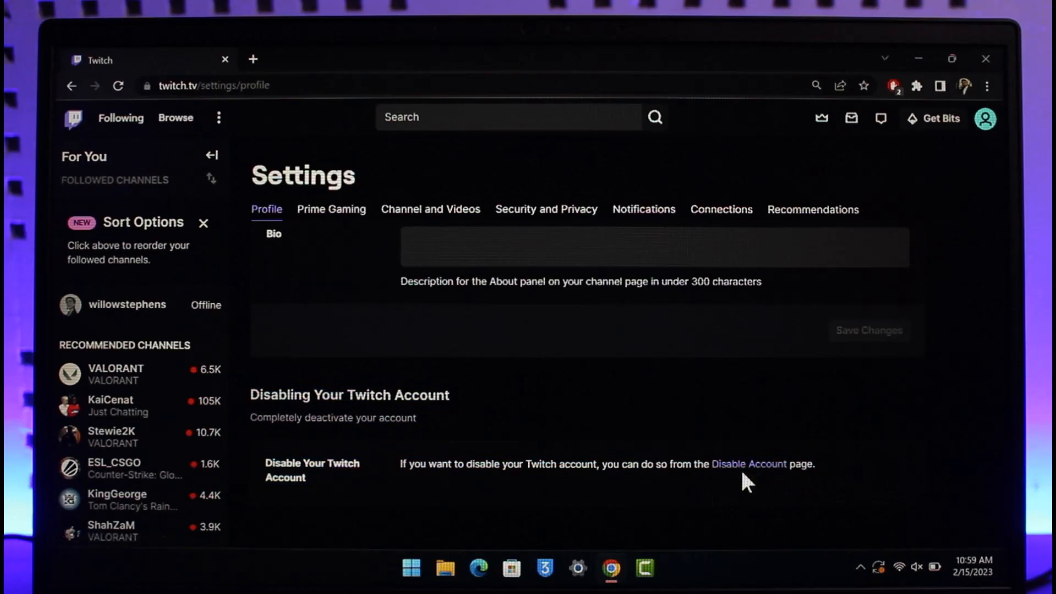
{"action": "left_click", "coordinate": [748, 464]}
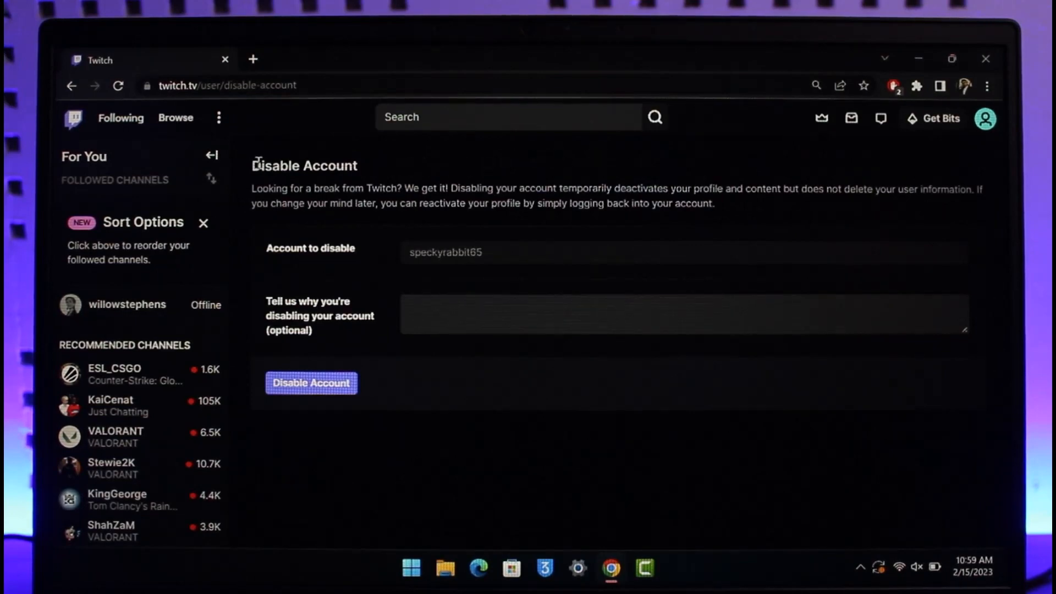
{"action": "mouse_move", "coordinate": [609, 462]}
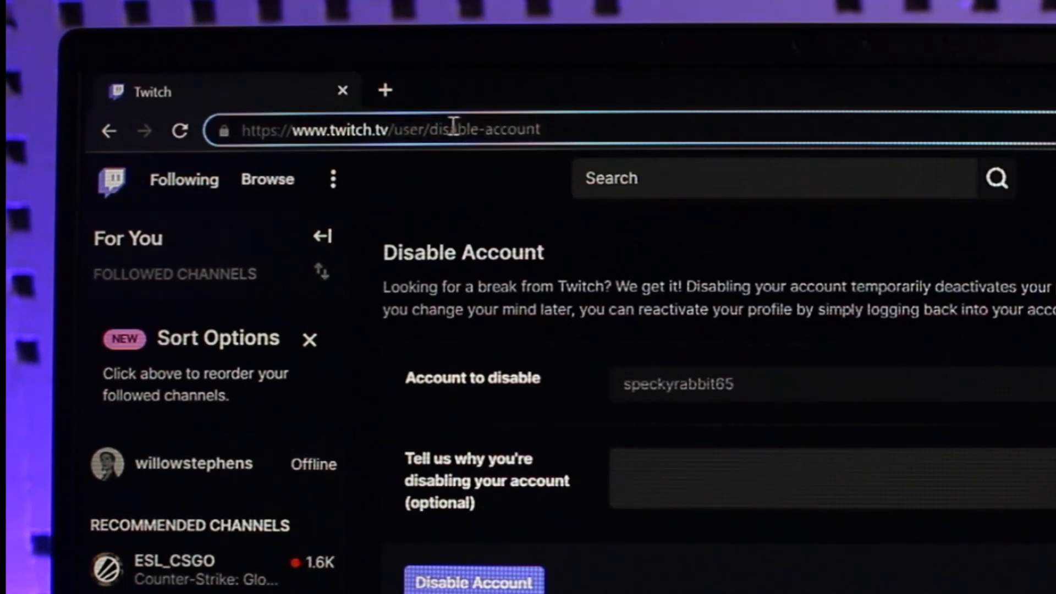
Step: Select 'disable' in the twitch.tv/user/disable-account address to replace it with 'delete'
{"action": "double_click", "coordinate": [463, 129]}
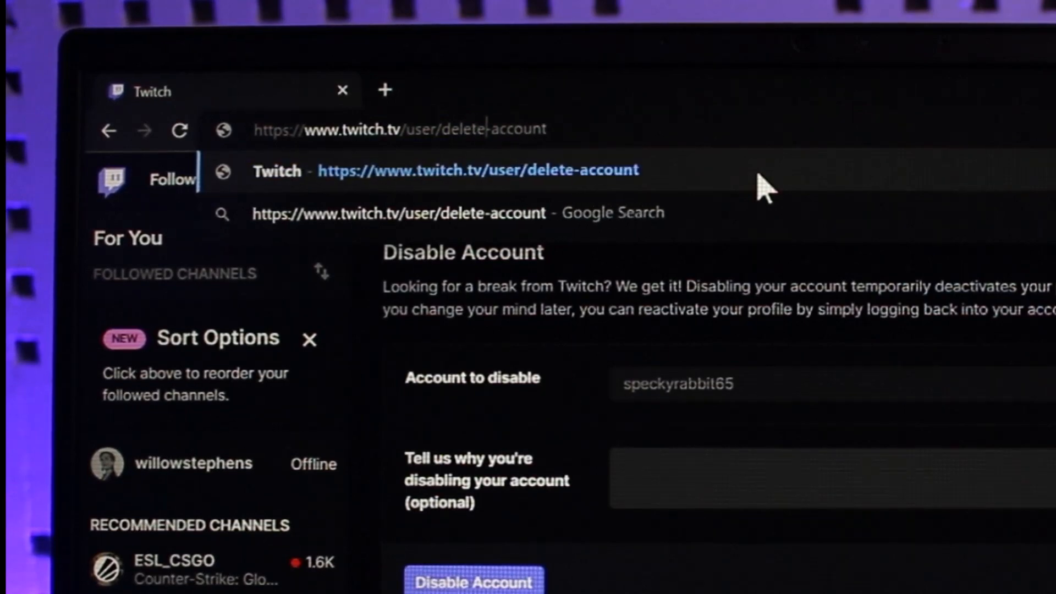
{"action": "mouse_move", "coordinate": [620, 128]}
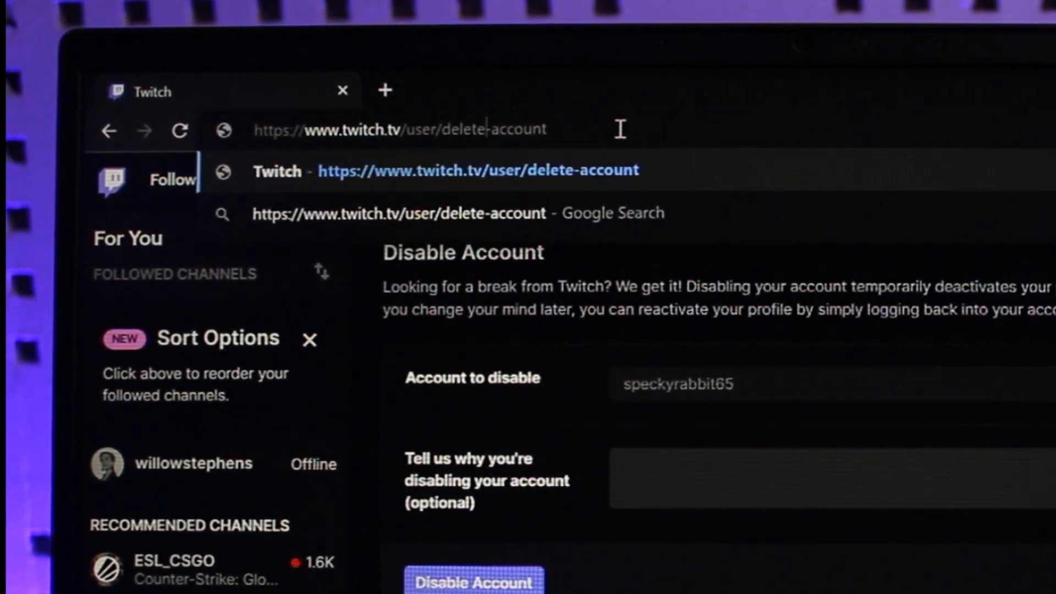
{"action": "mouse_move", "coordinate": [532, 128]}
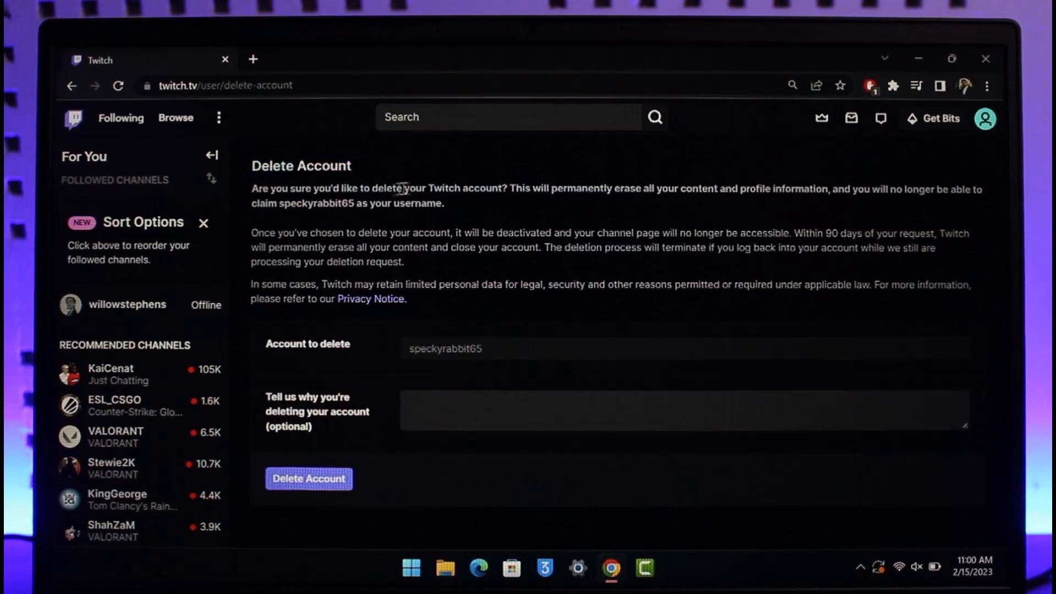
Step: Review the loaded Delete Account page with its deletion warning and account name
{"action": "left_click_drag", "start_coordinate": [251, 188], "coordinate": [444, 202]}
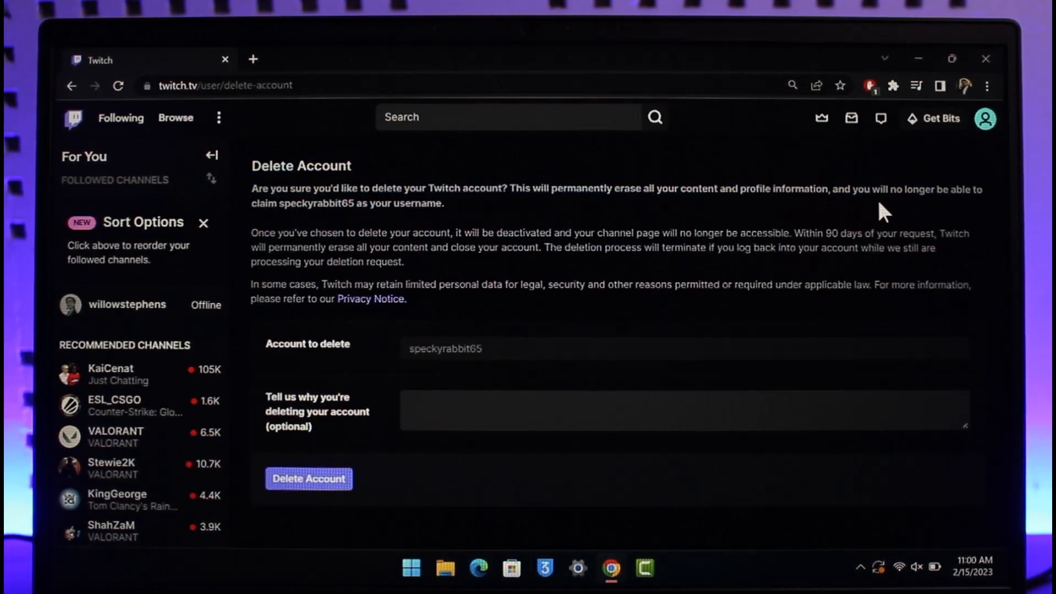
{"action": "mouse_move", "coordinate": [387, 228]}
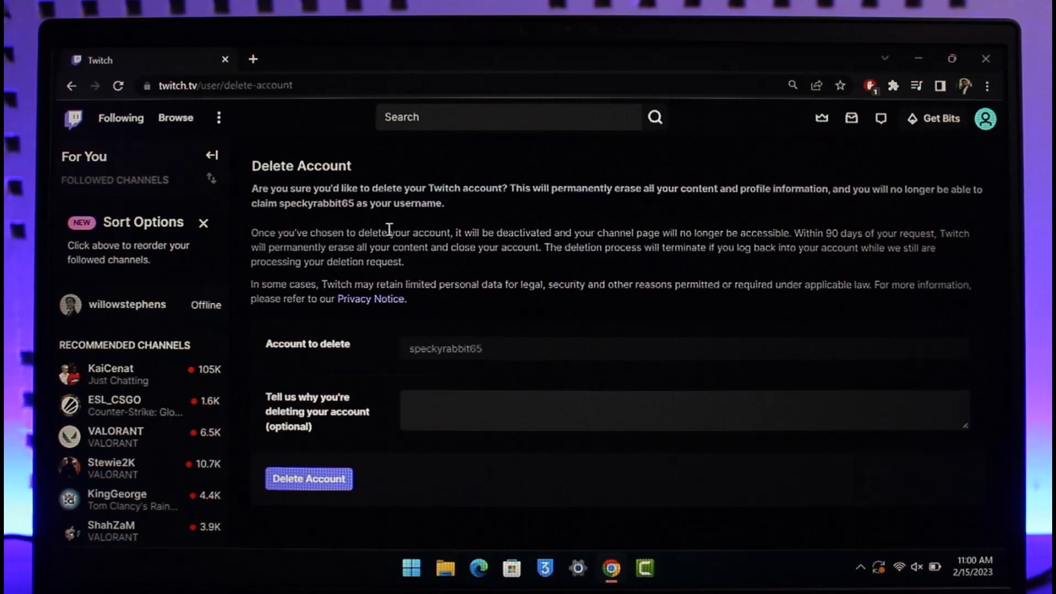